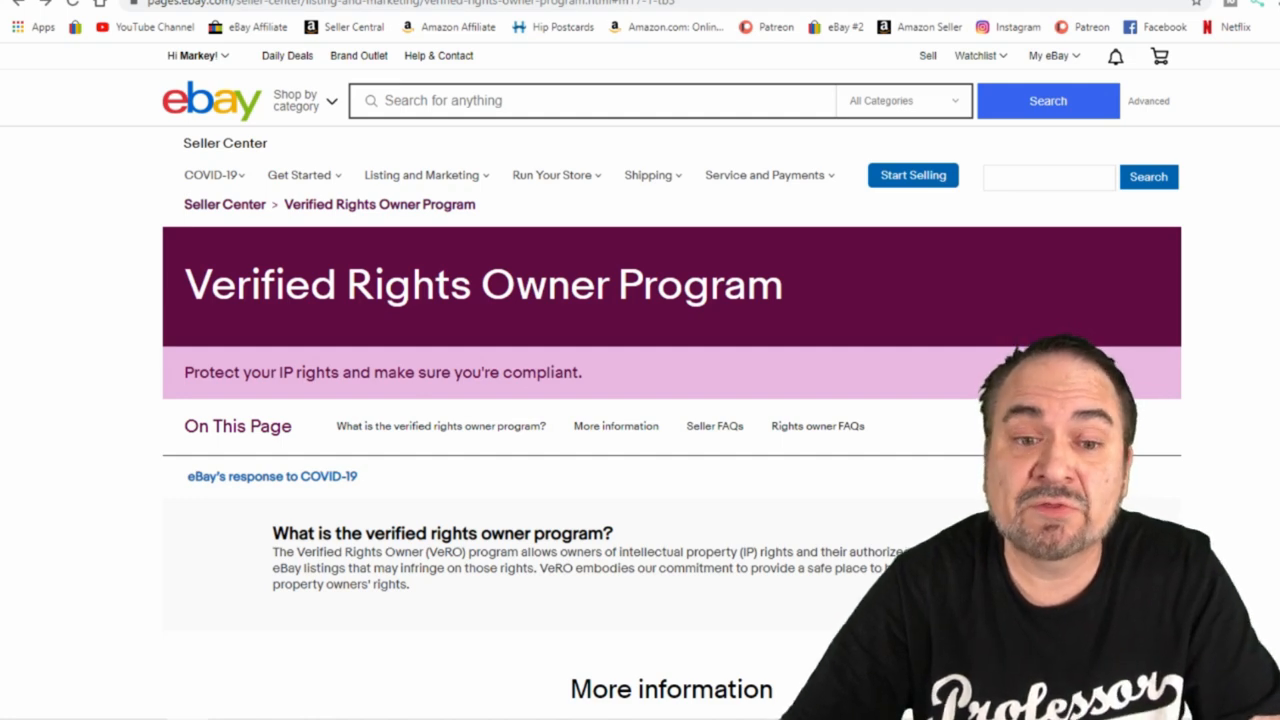
# - Scroll the VeRO page to the More information section with the participant profiles tab
pyautogui.scroll(-3)
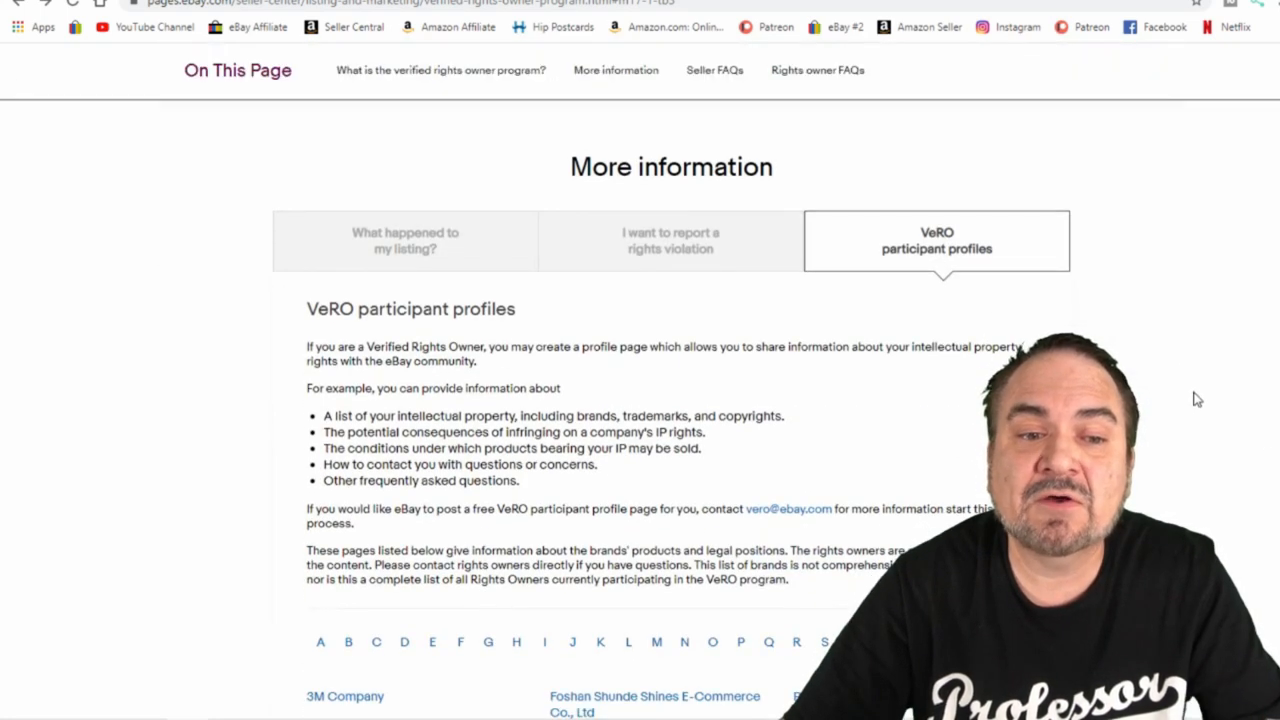
pyautogui.moveTo(1210, 364)
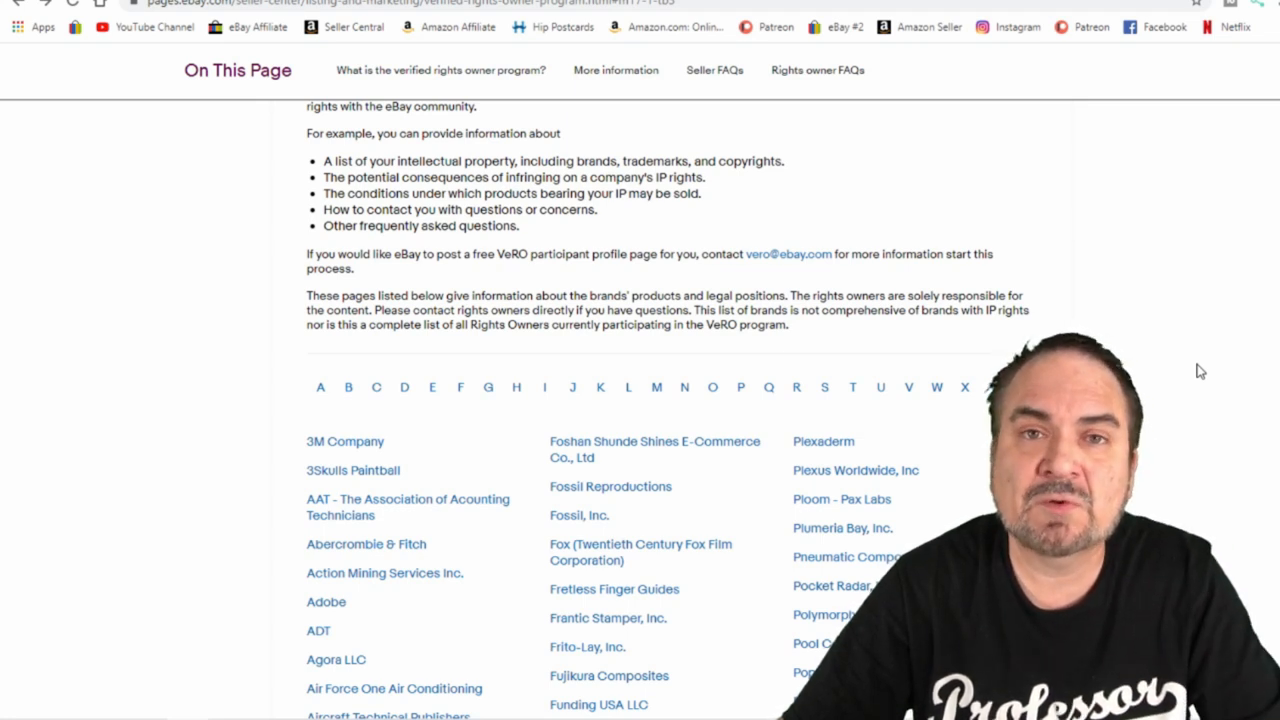
pyautogui.scroll(3)
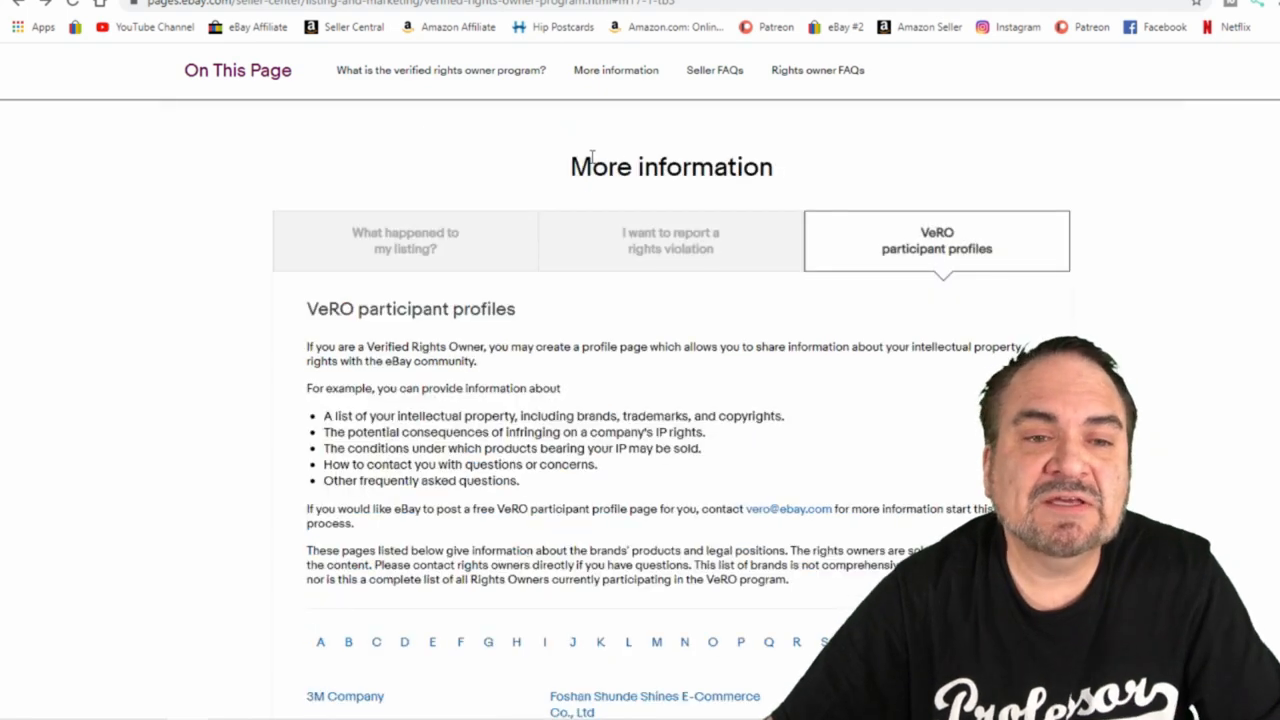
# - Read the 'What happened to my listing?' guidance on listings removed after a VeRO report
pyautogui.click(404, 232)
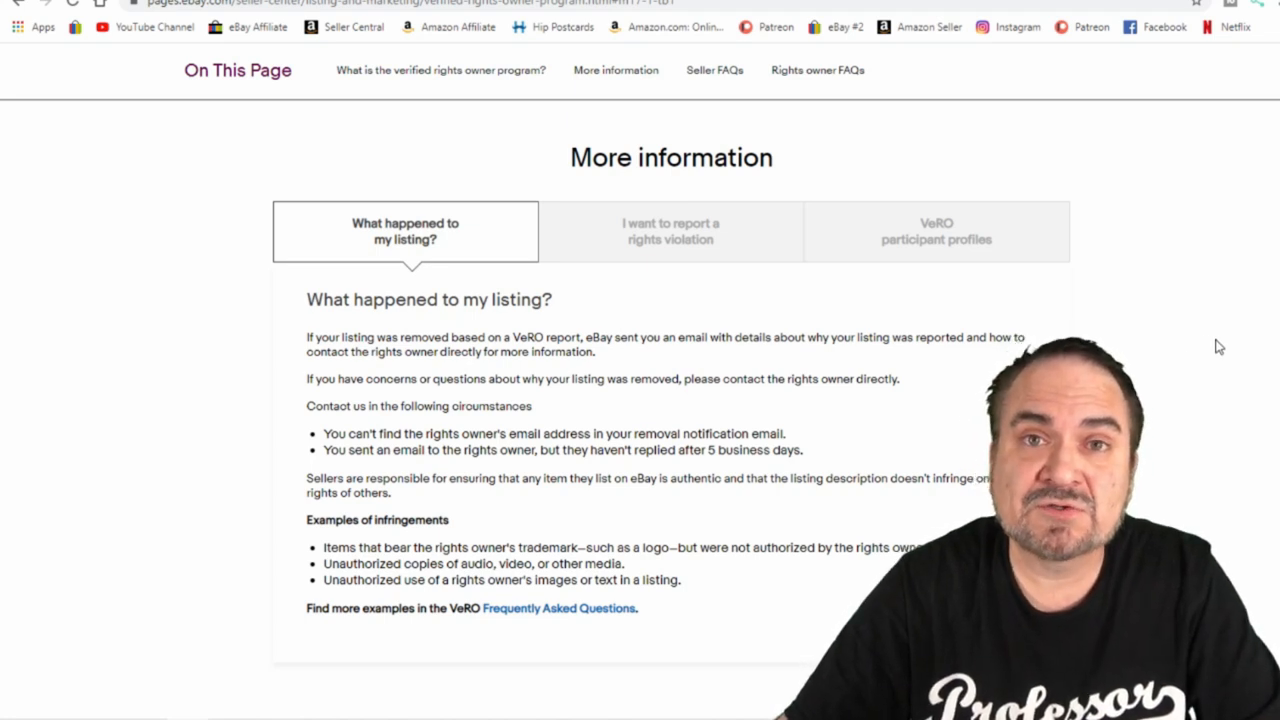
pyautogui.scroll(-3)
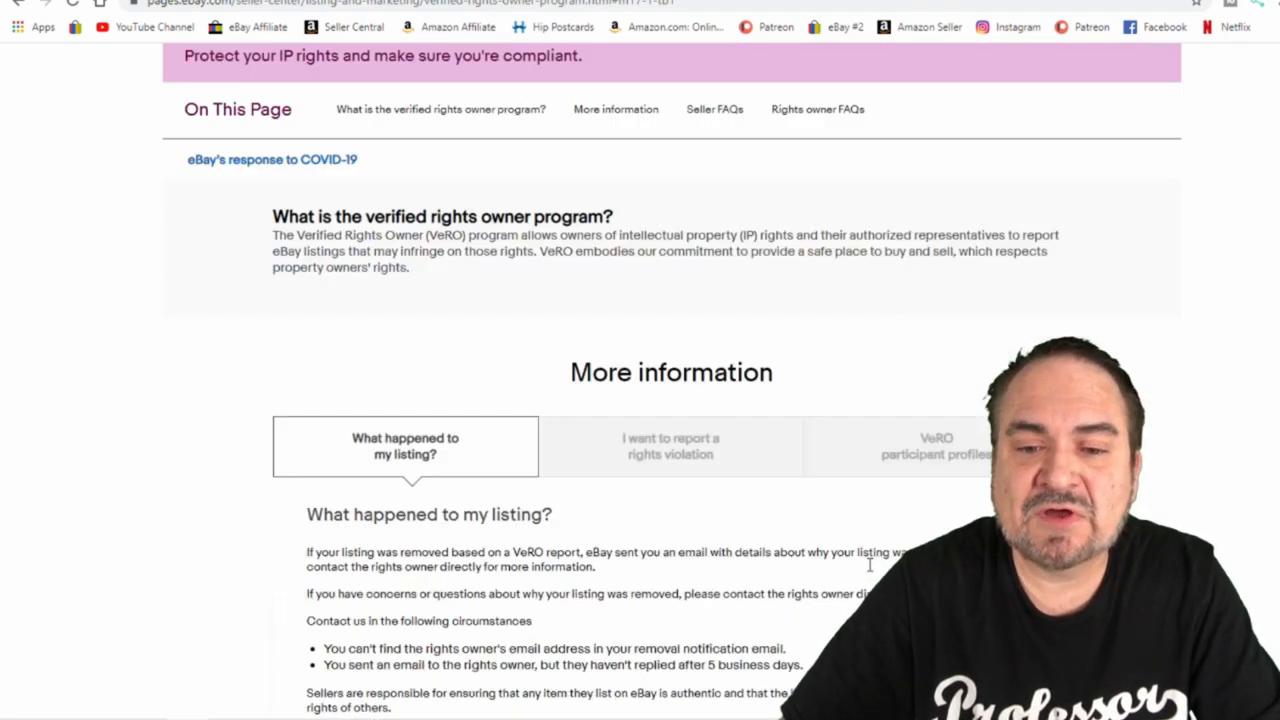
# - Scroll through the alphabetical VeRO participant brand list from the A companies onward
pyautogui.scroll(-3)
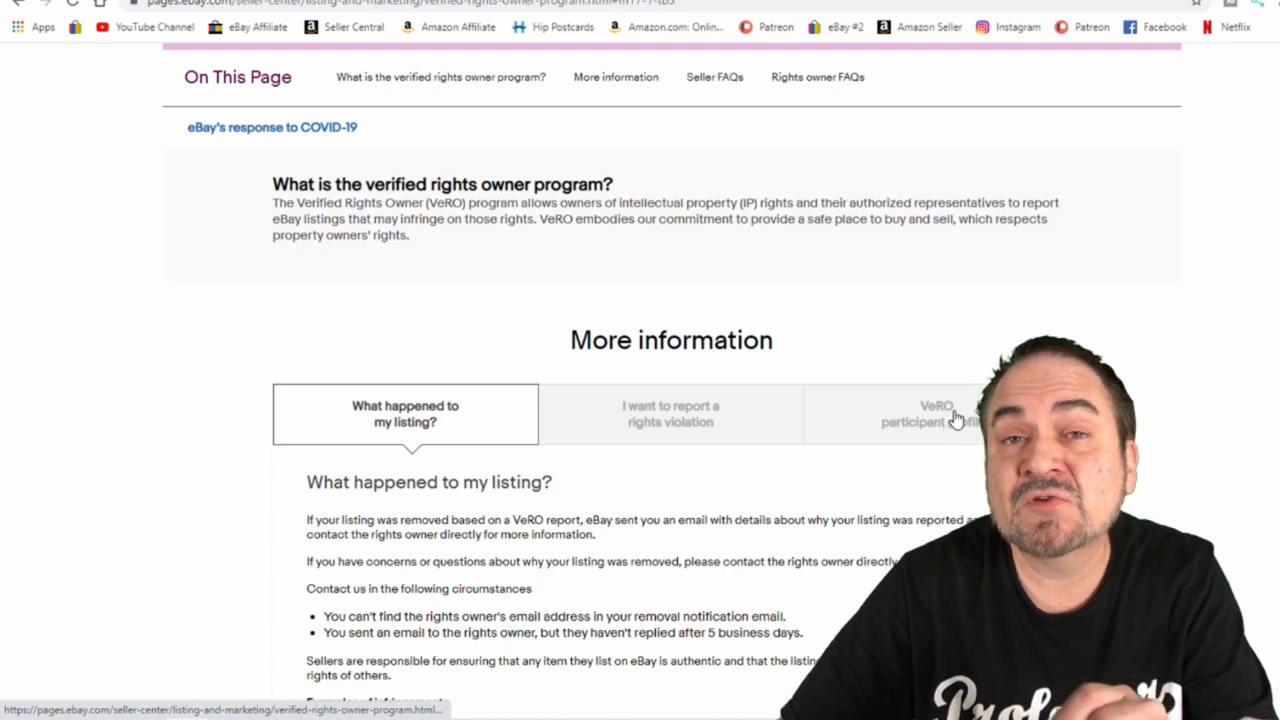
pyautogui.scroll(-3)
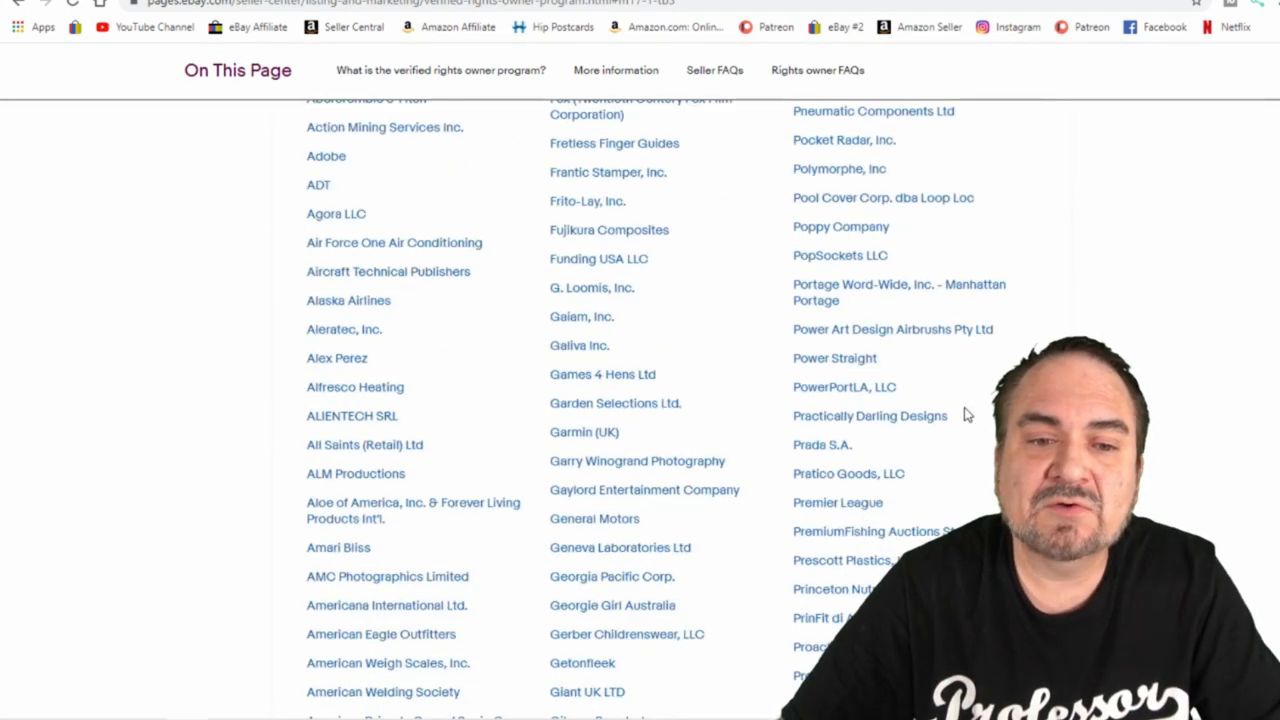
pyautogui.scroll(-3)
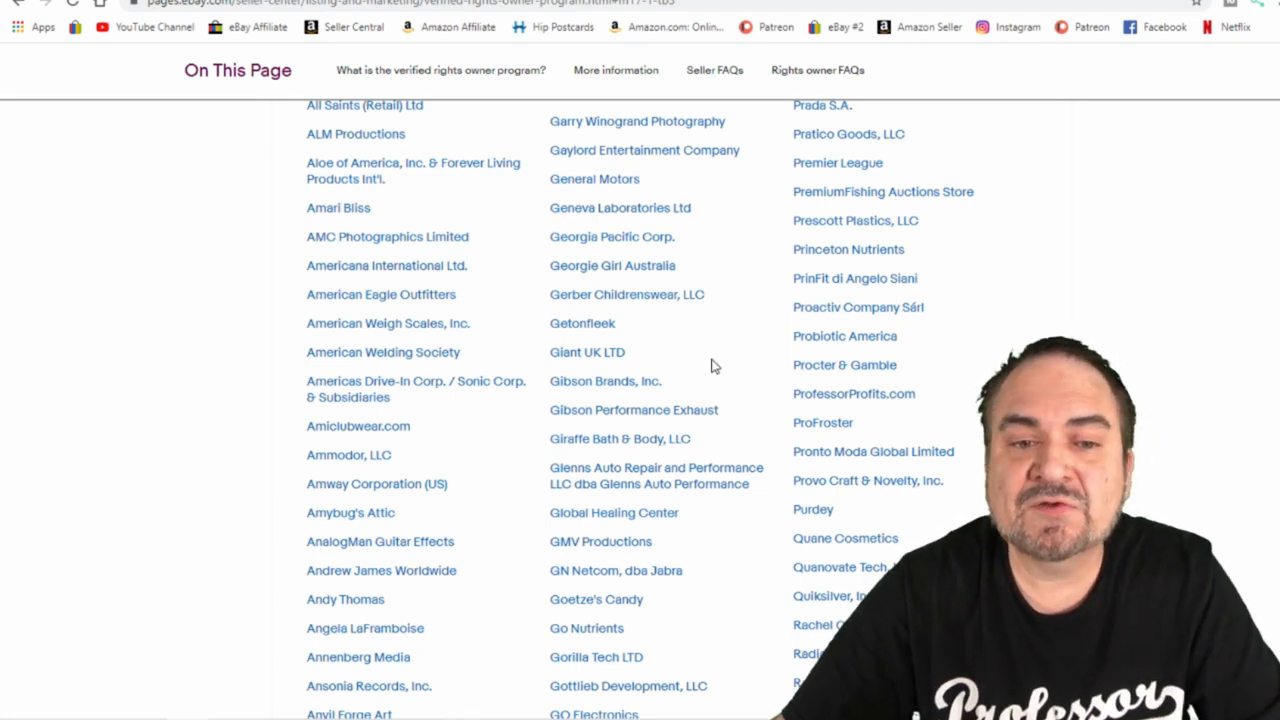
pyautogui.scroll(-3)
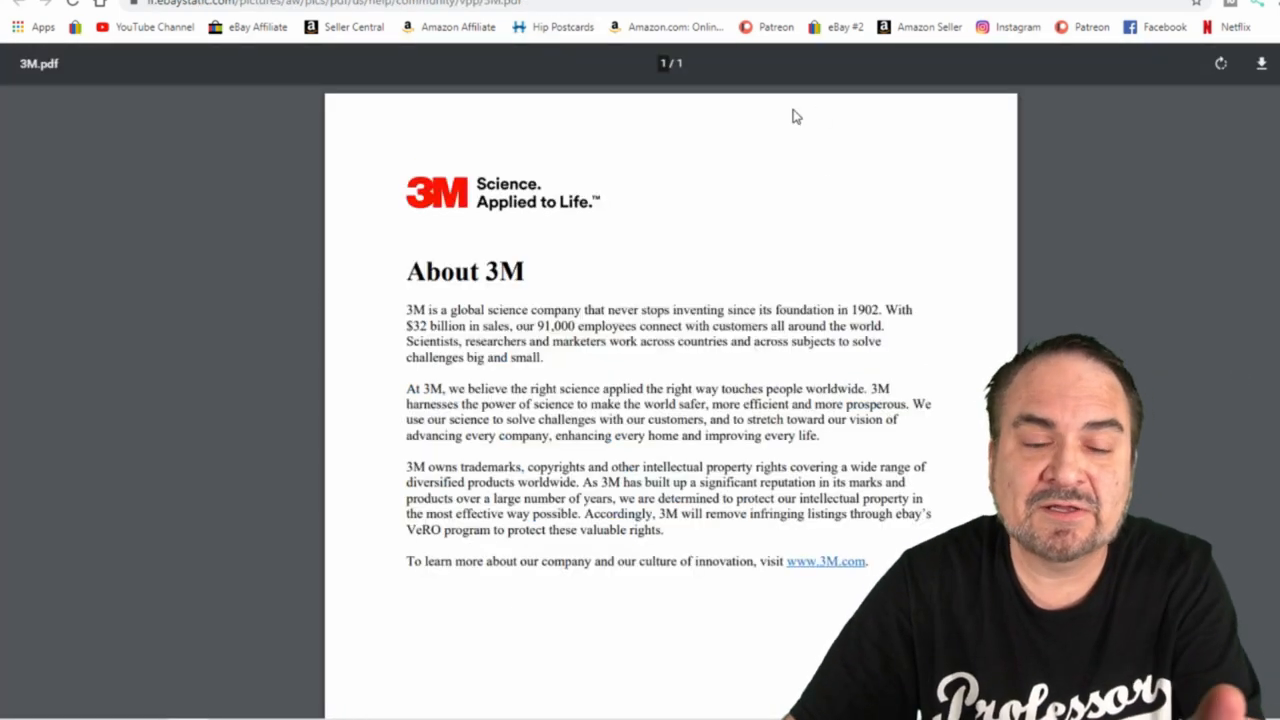
pyautogui.moveTo(1150, 240)
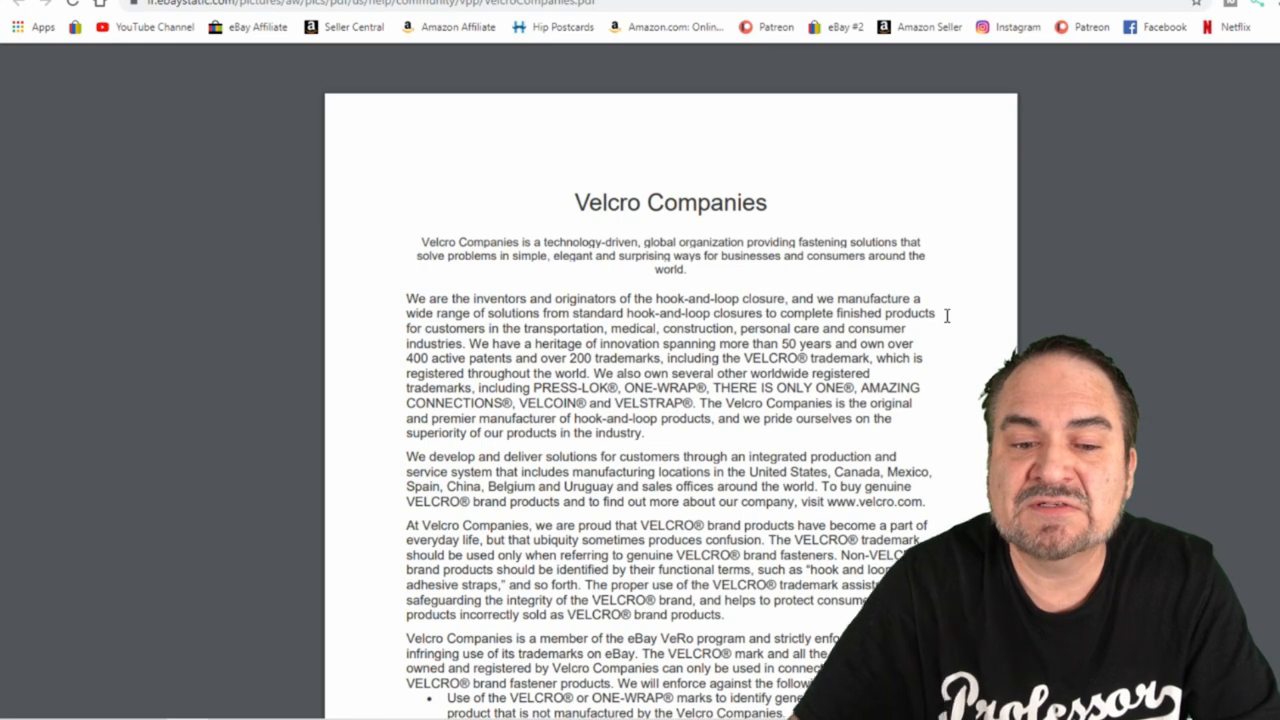
# - Scroll the Velcro Companies PDF to its second page on prohibited trademark uses
pyautogui.scroll(-3)
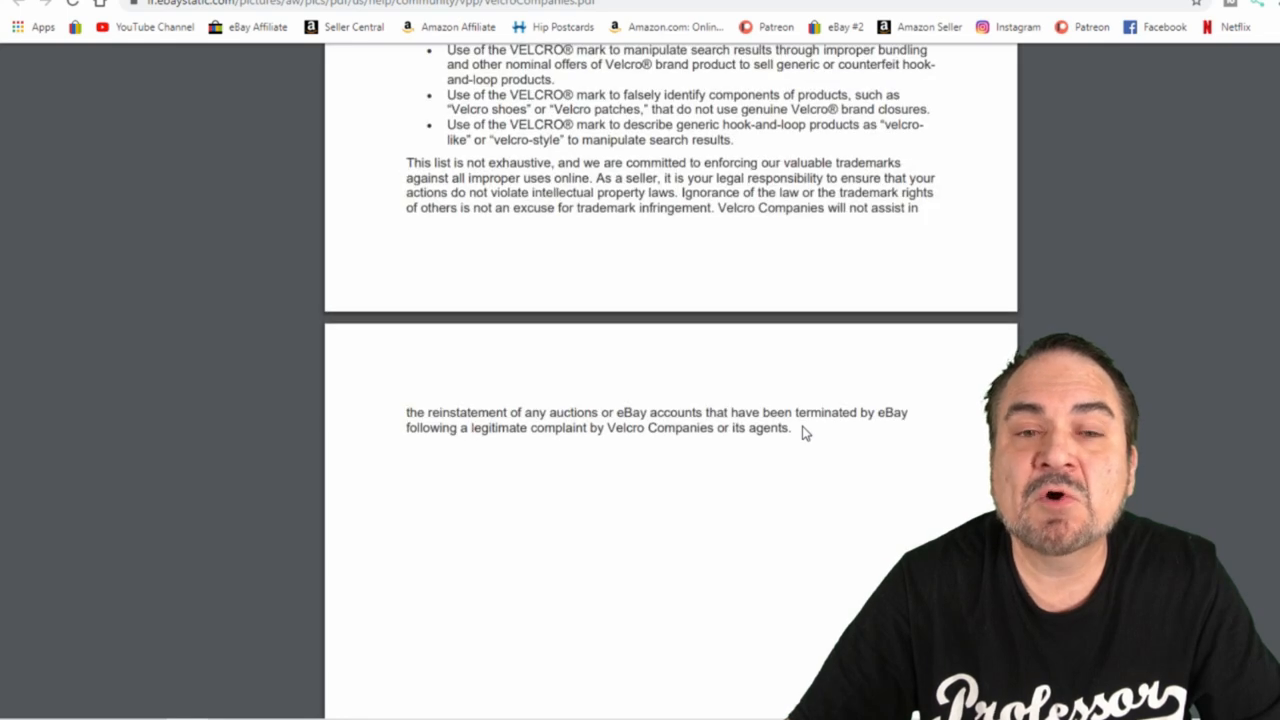
pyautogui.scroll(3)
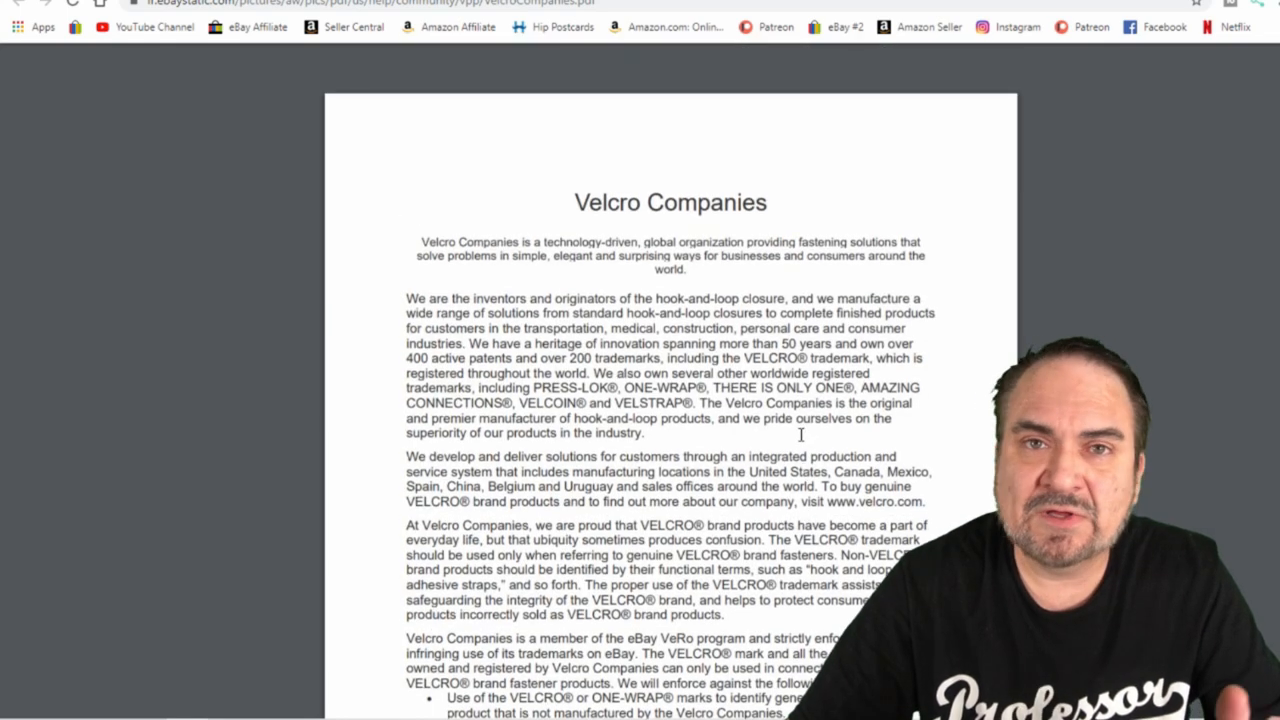
pyautogui.scroll(-3)
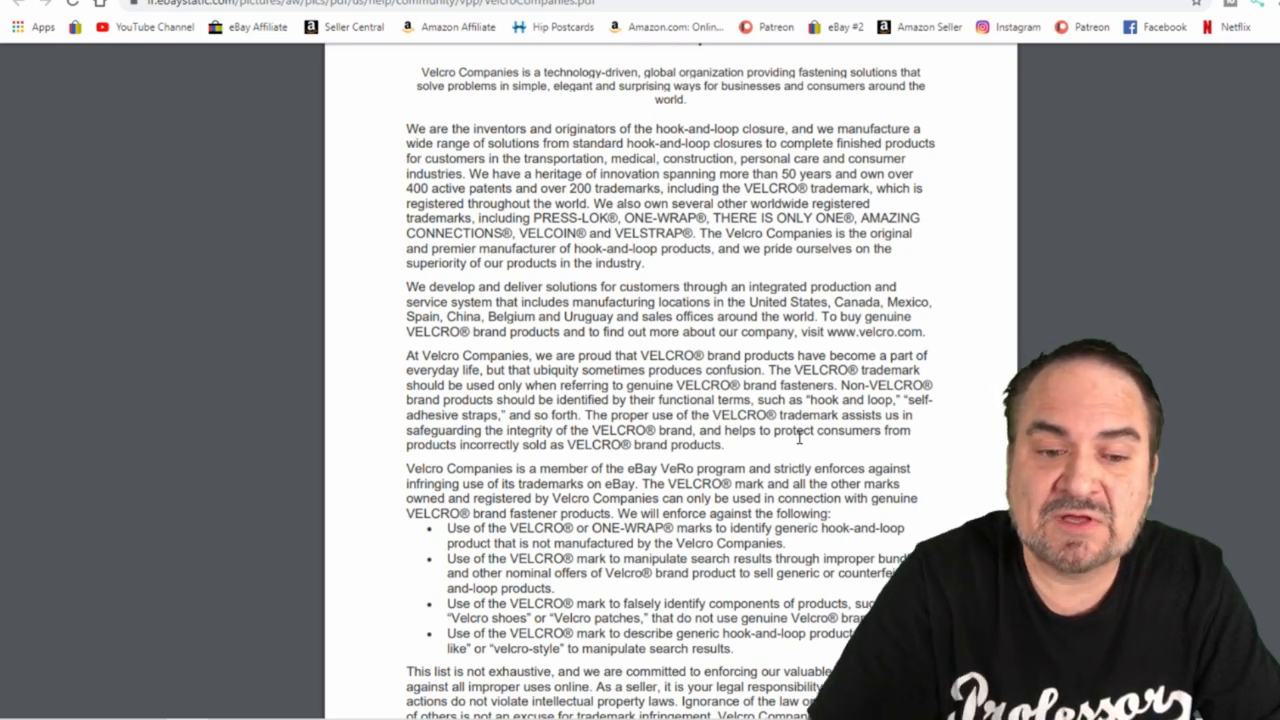
# - Scroll to the final Velcro page about terminated eBay accounts not being reinstated
pyautogui.scroll(-3)
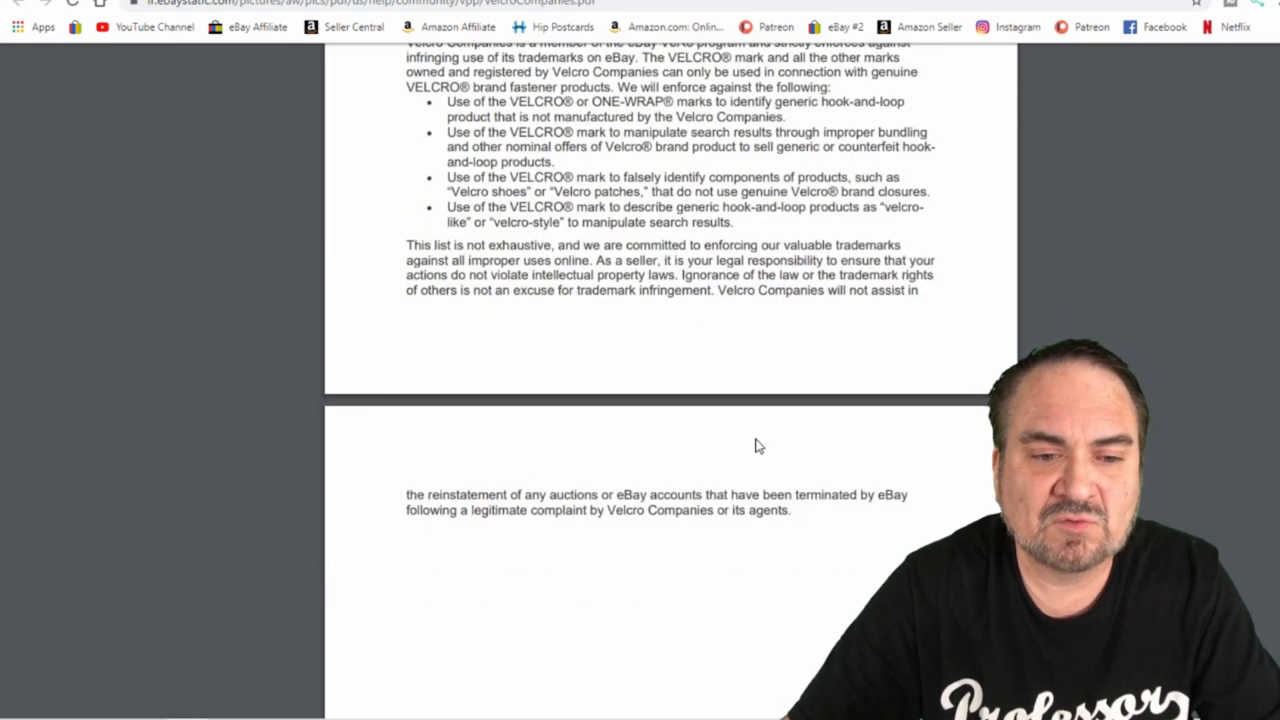
pyautogui.scroll(-3)
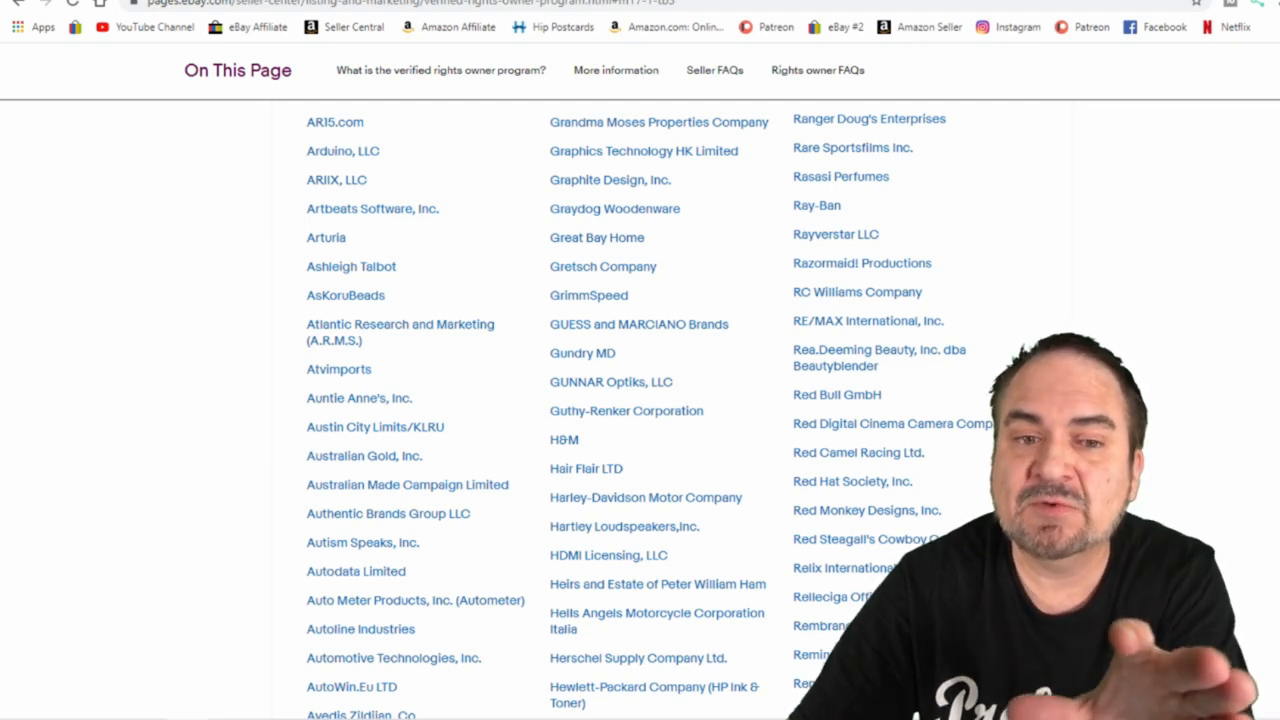
# - Scroll the participant brand list down to B entries such as Beyond Cell and Bluetooth
pyautogui.scroll(-3)
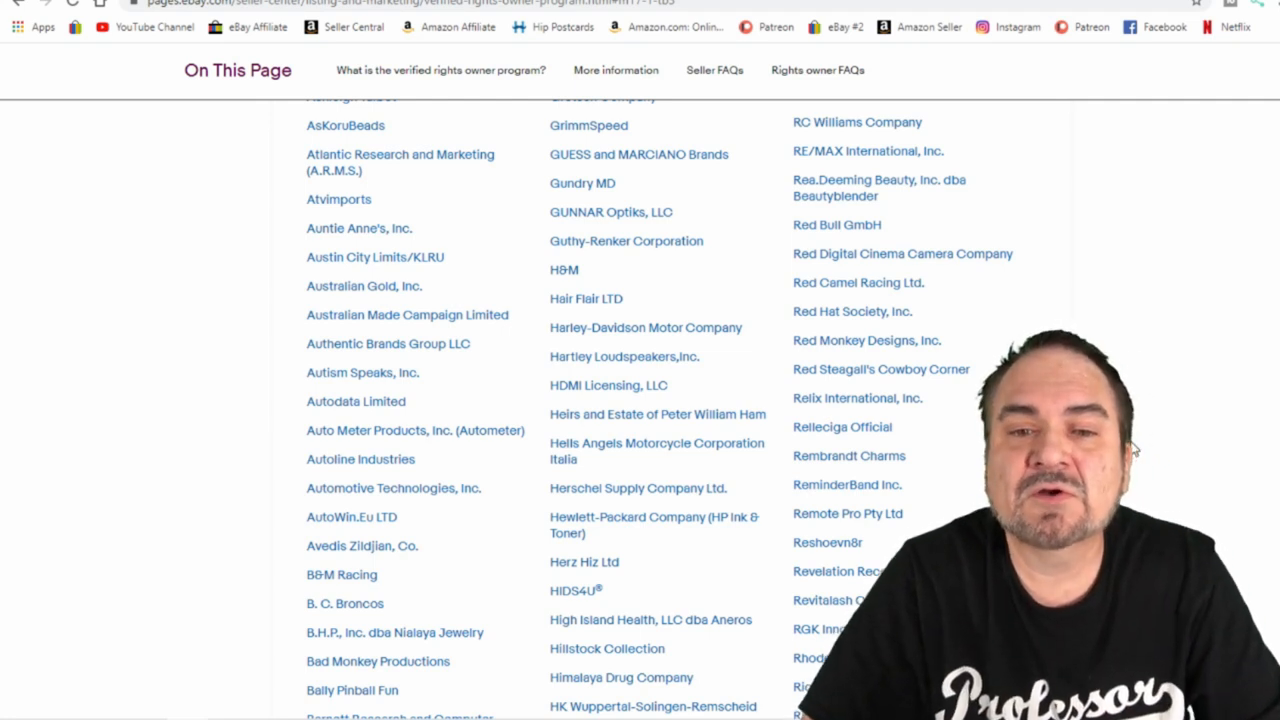
pyautogui.scroll(-3)
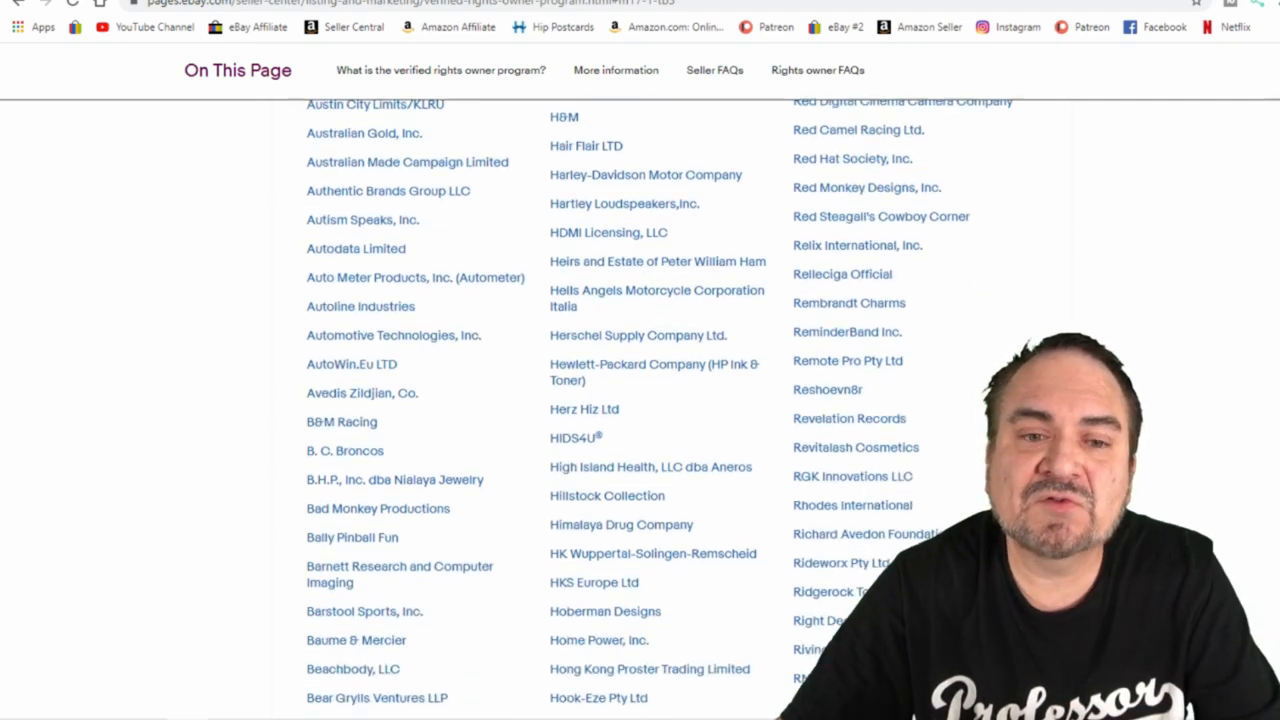
pyautogui.scroll(-3)
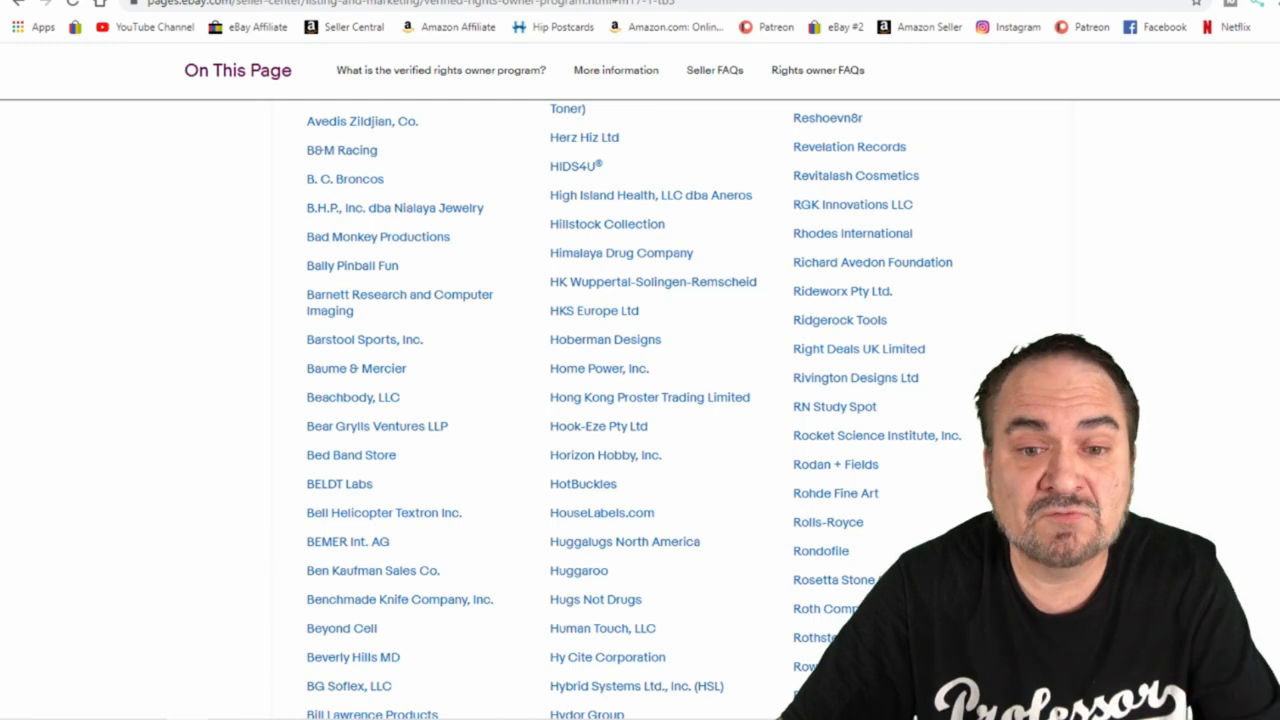
pyautogui.scroll(-3)
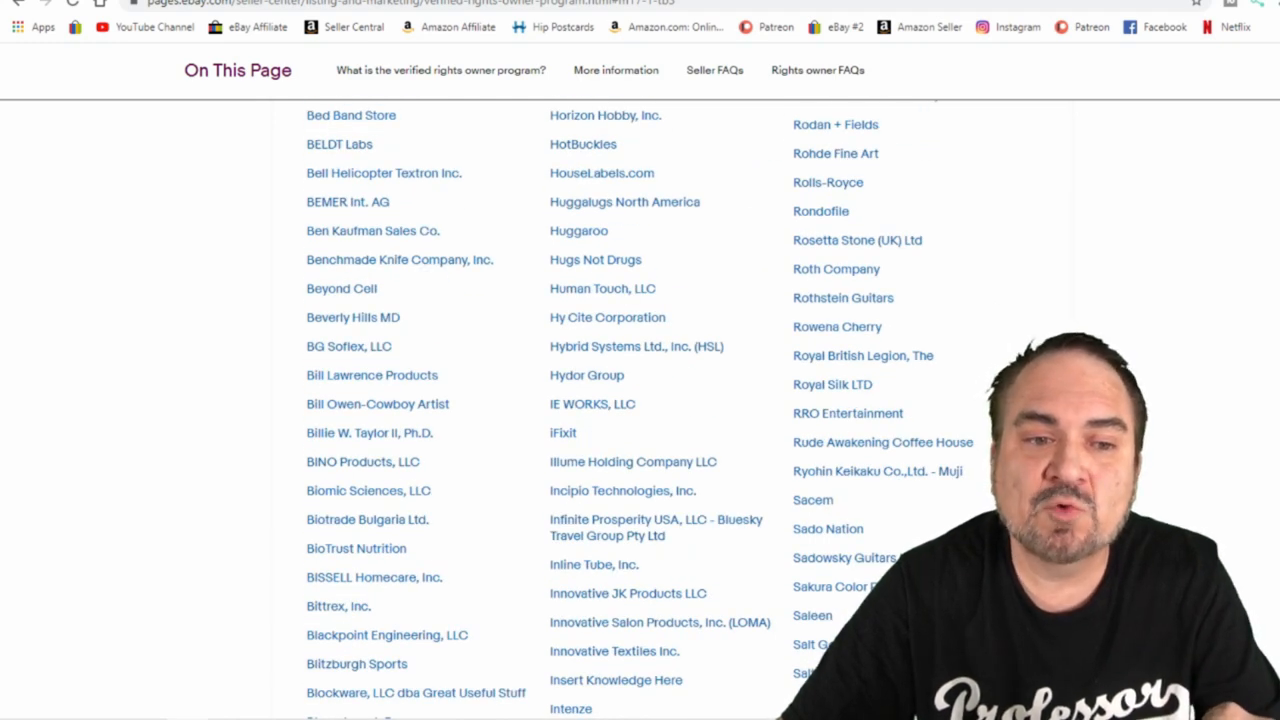
pyautogui.scroll(-3)
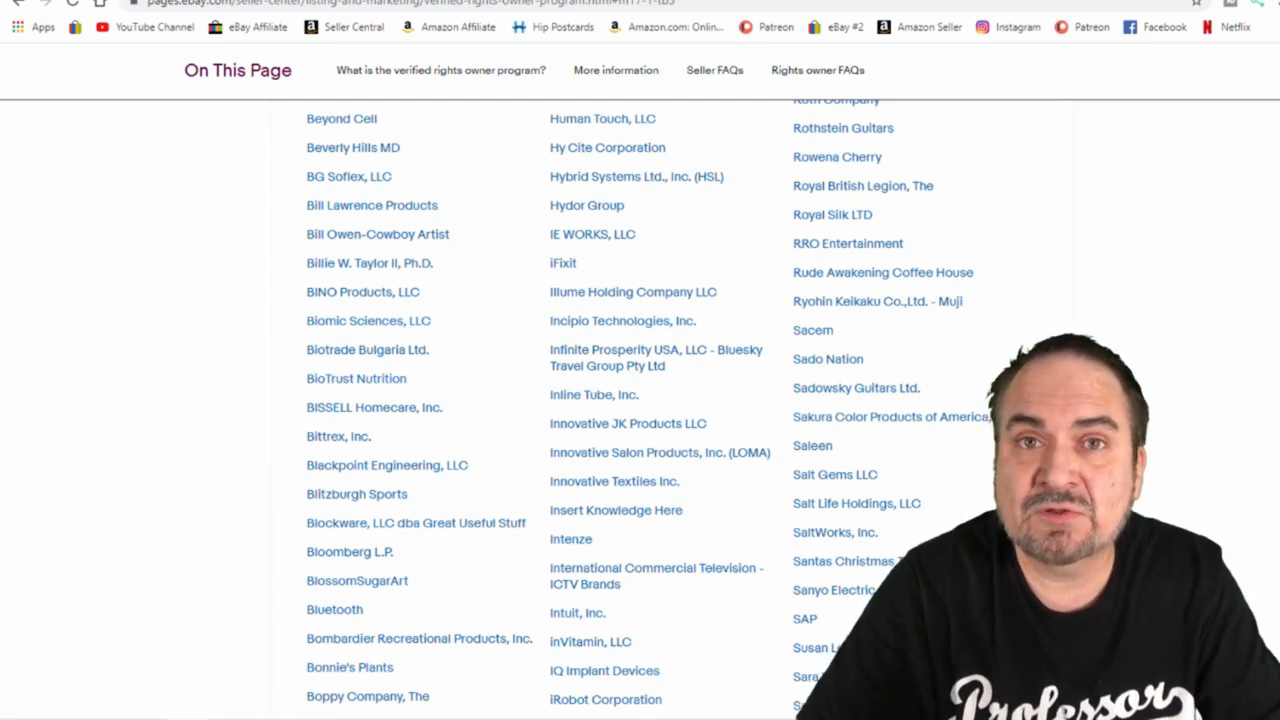
# - Scroll past the brand list to the Seller FAQ answer on reasons a listing may be reported
pyautogui.scroll(-3)
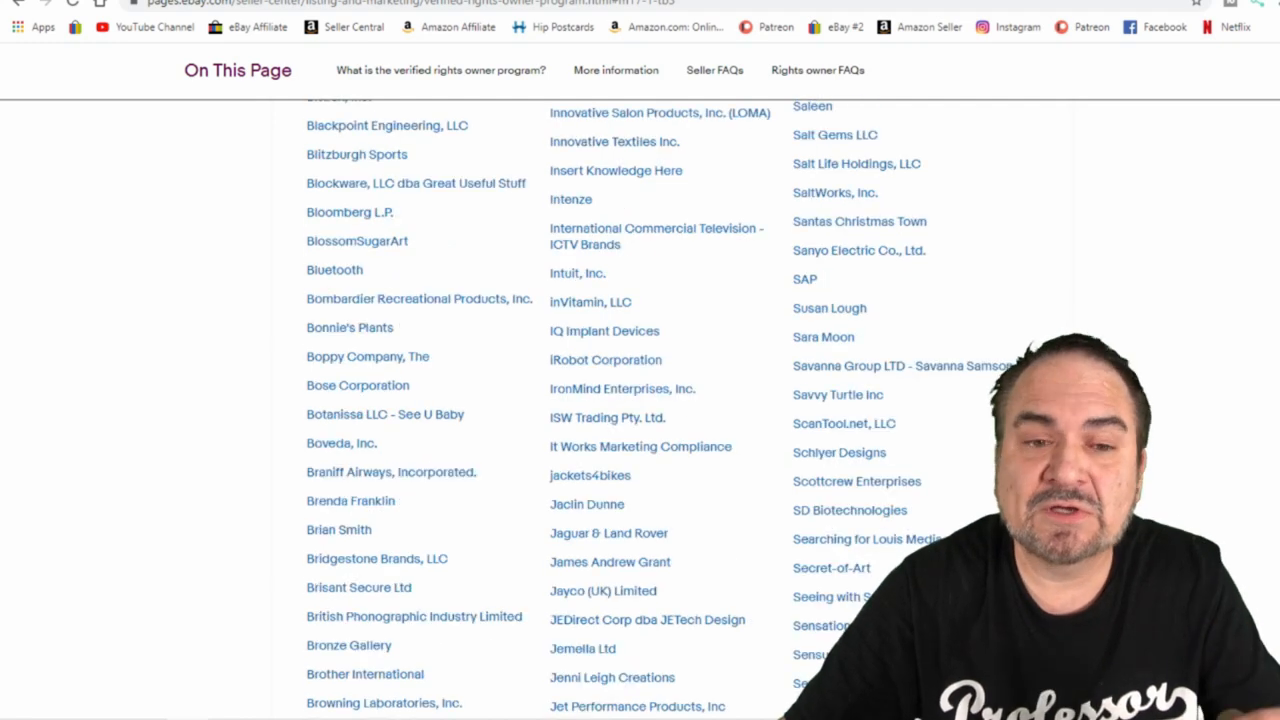
pyautogui.scroll(-3)
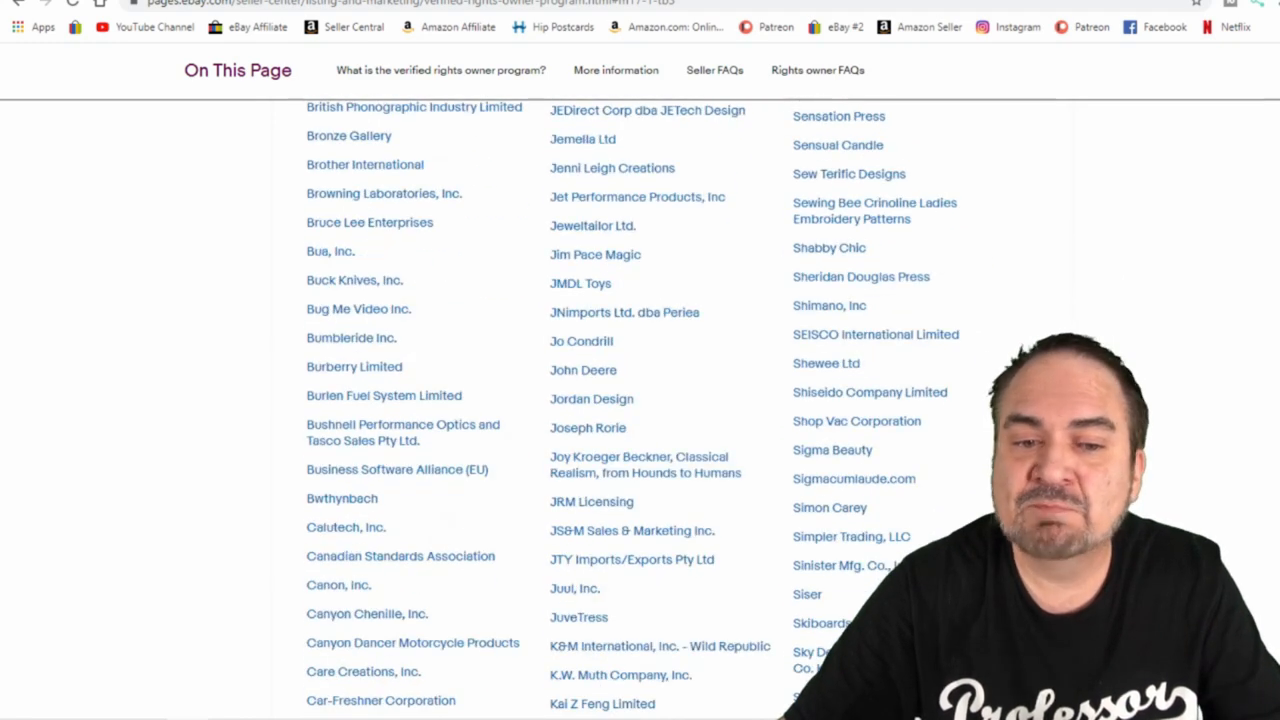
pyautogui.scroll(-3)
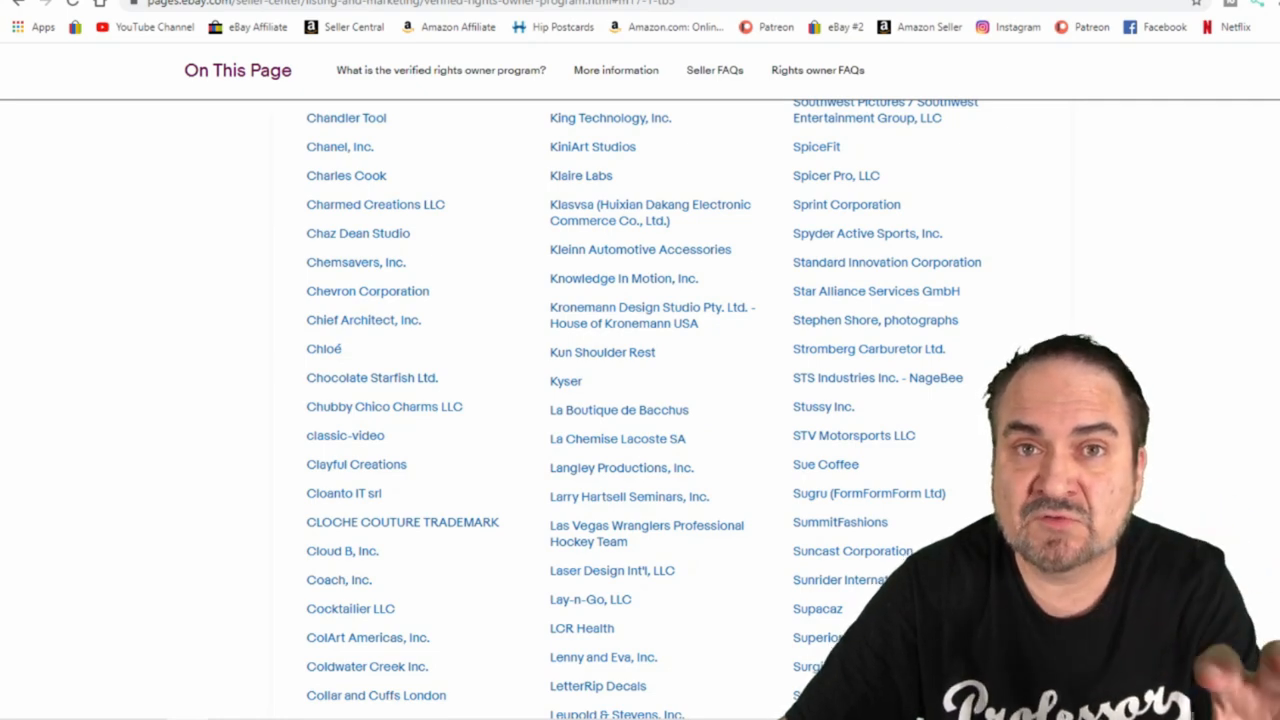
pyautogui.scroll(-3)
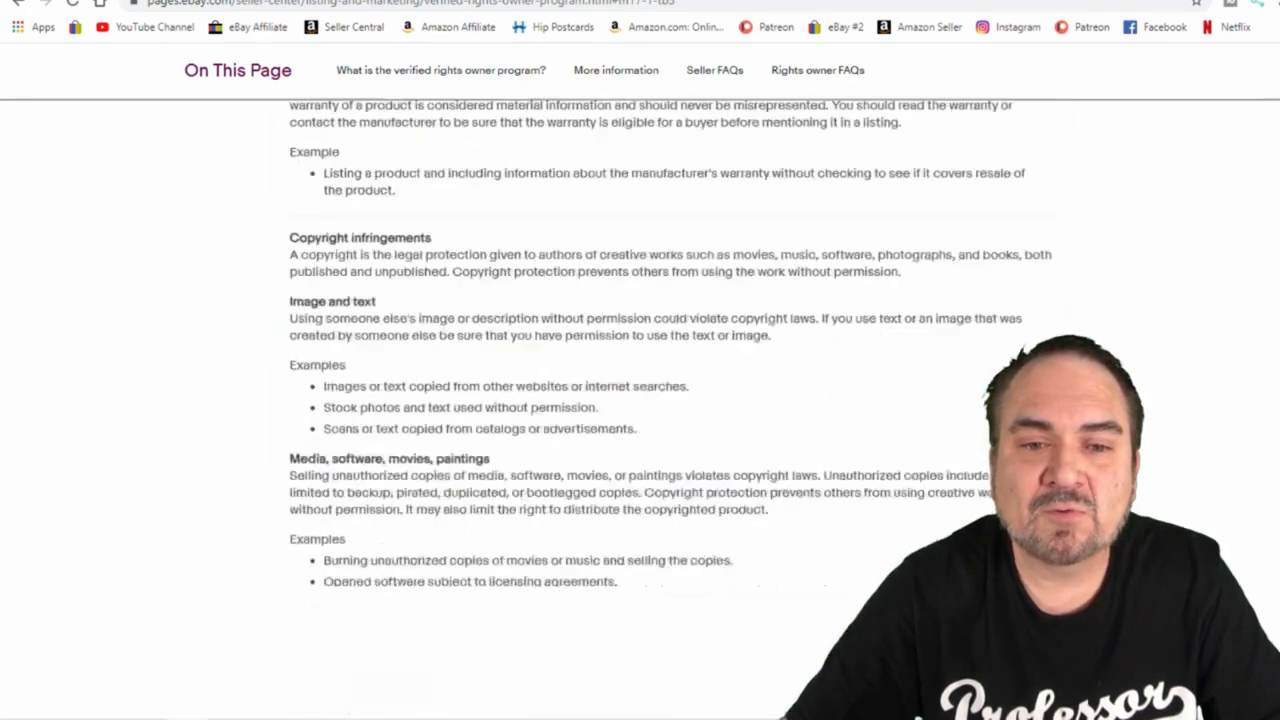
pyautogui.scroll(-3)
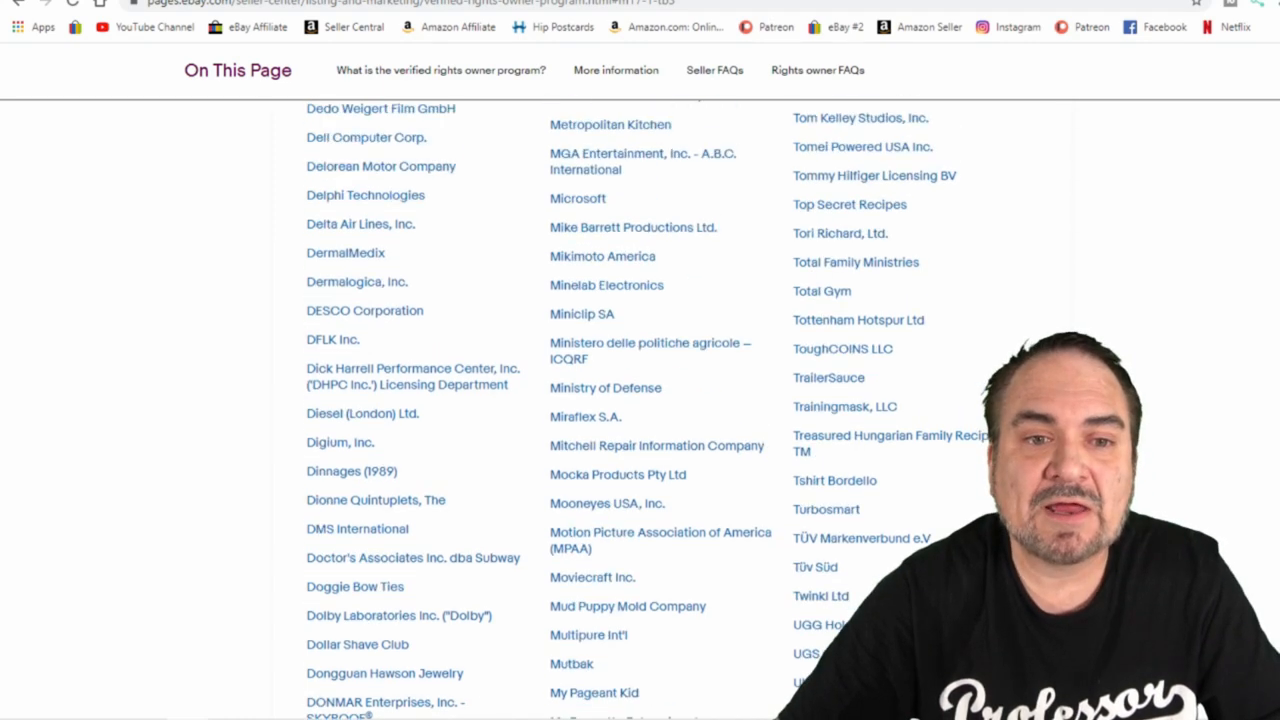
pyautogui.scroll(3)
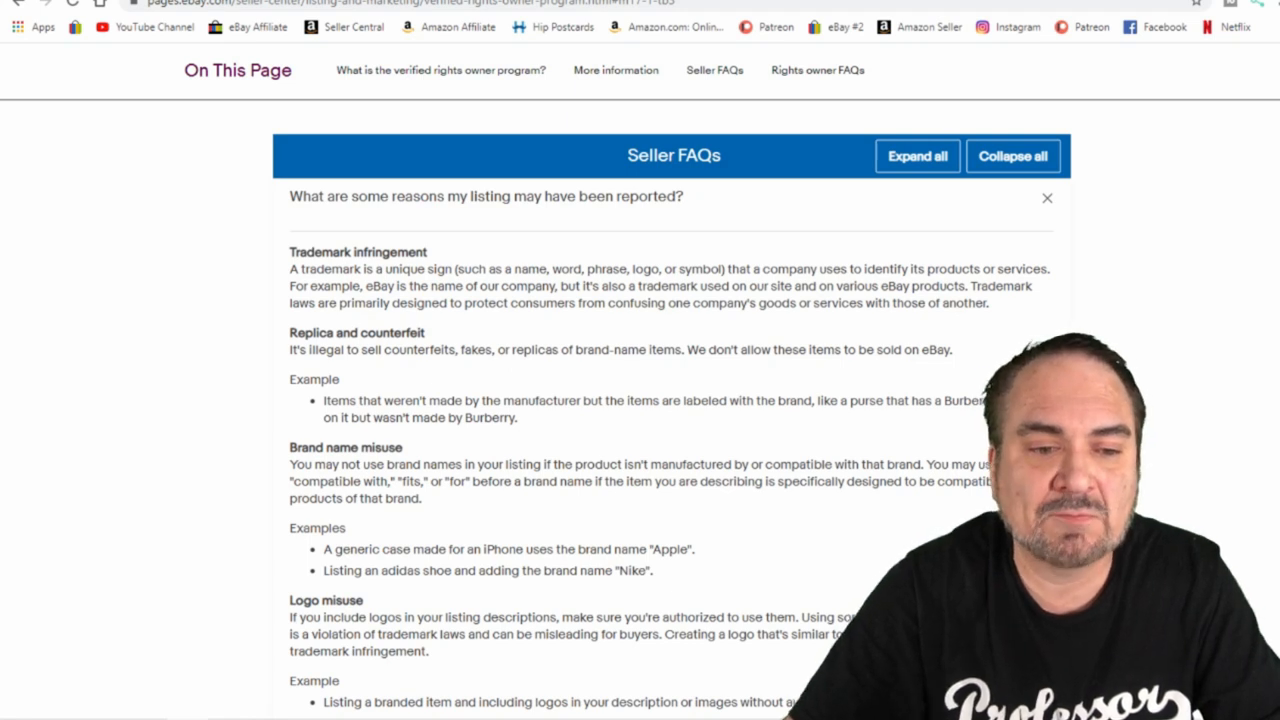
# - Scroll the FAQ answer past Trademark and Replica to Brand name misuse, Logo misuse and Warranty
pyautogui.scroll(-3)
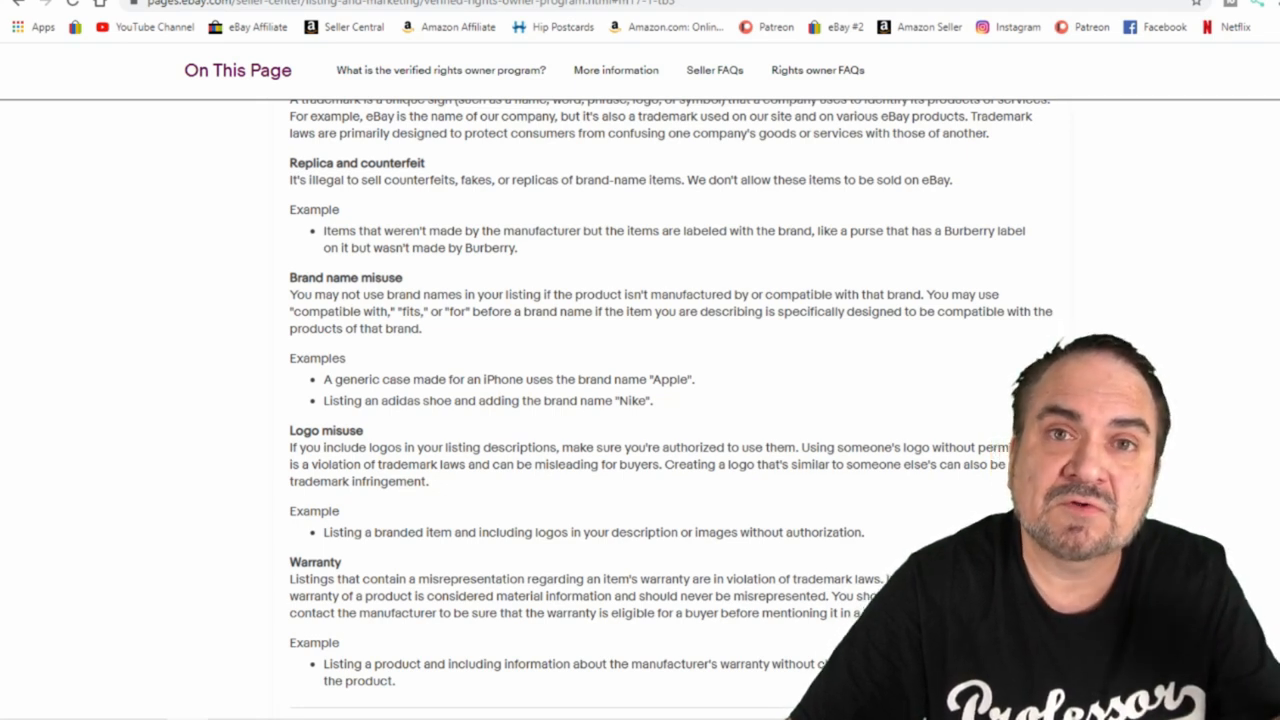
pyautogui.scroll(-3)
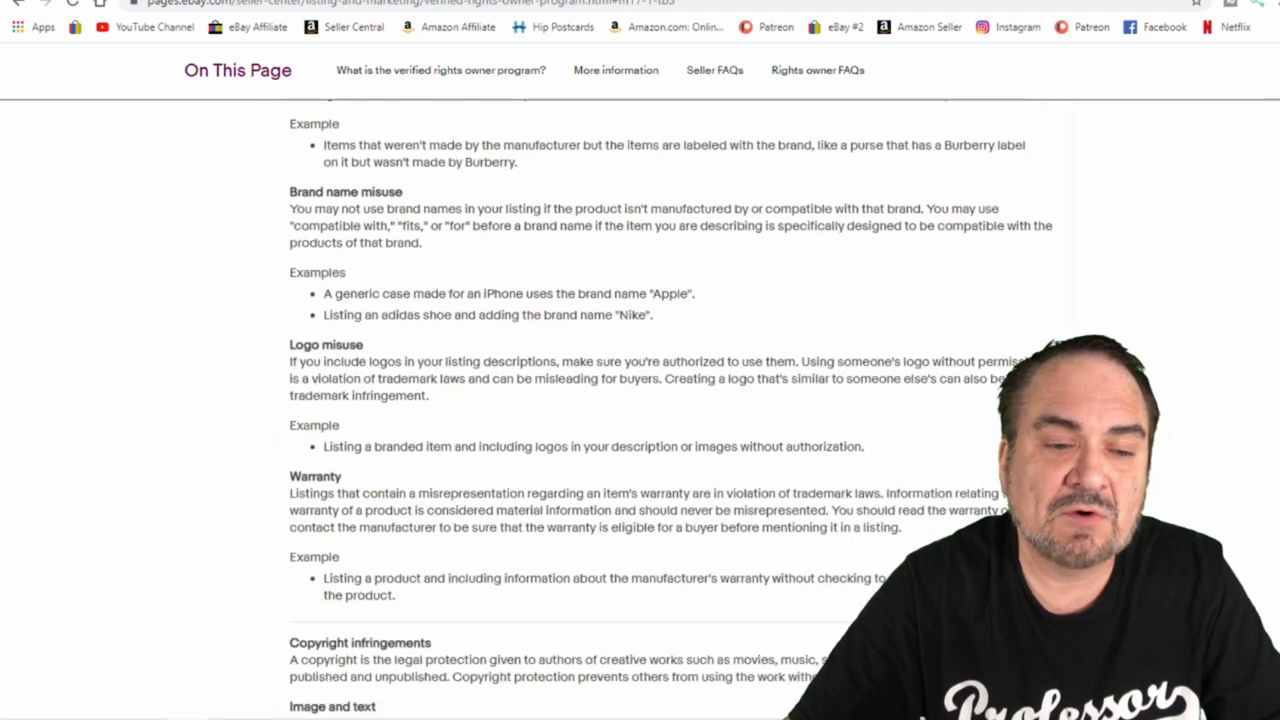
pyautogui.scroll(-3)
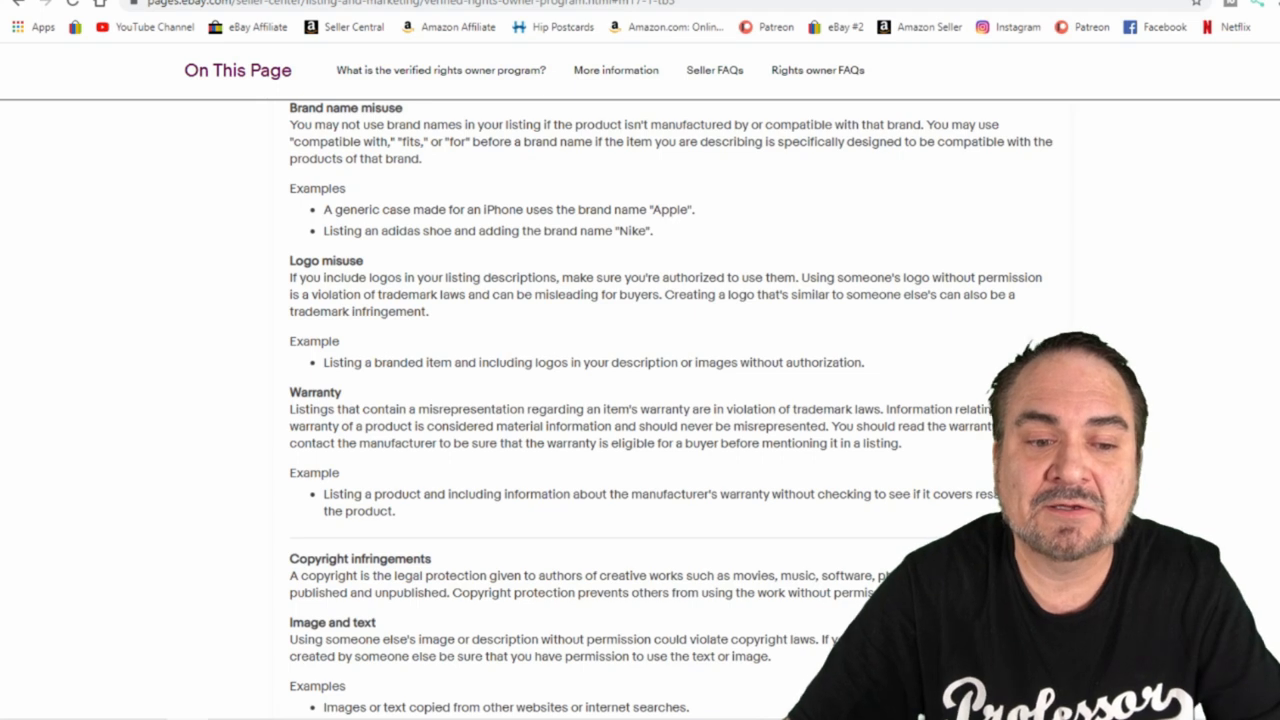
# - Scroll through copyright, design right, patent and parallel import reasons to the remaining FAQ questions
pyautogui.scroll(-3)
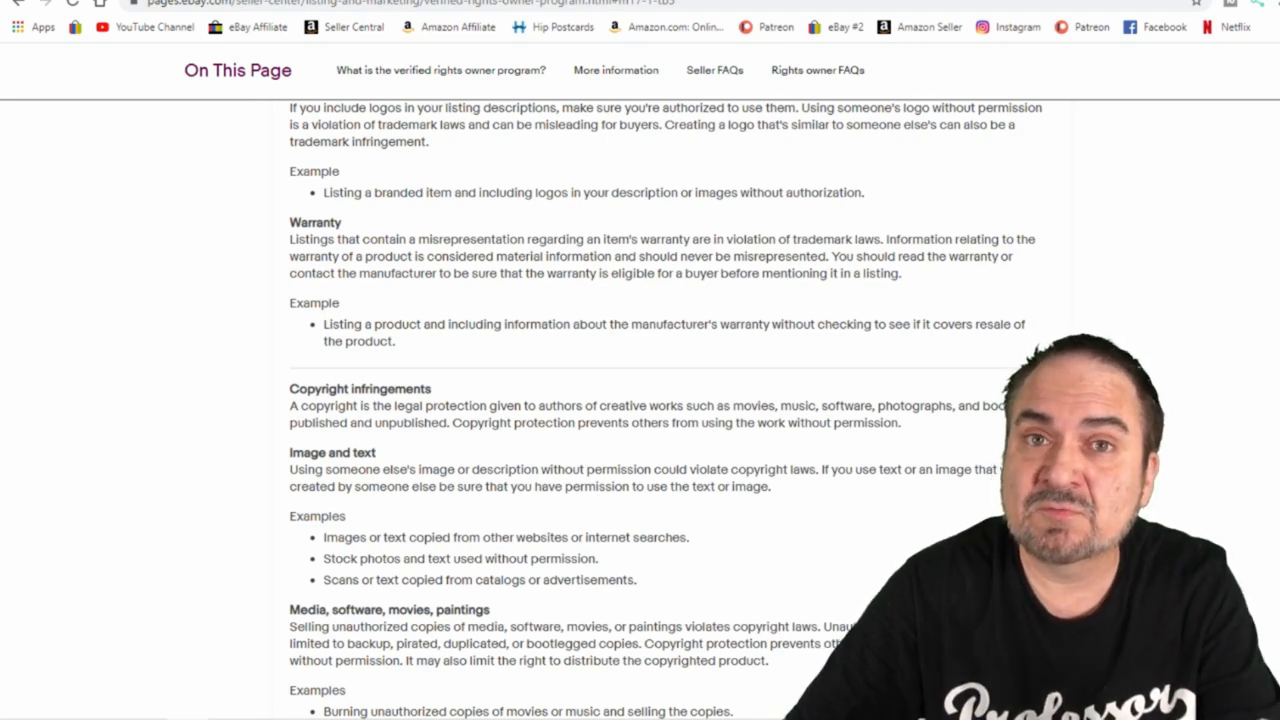
pyautogui.scroll(-3)
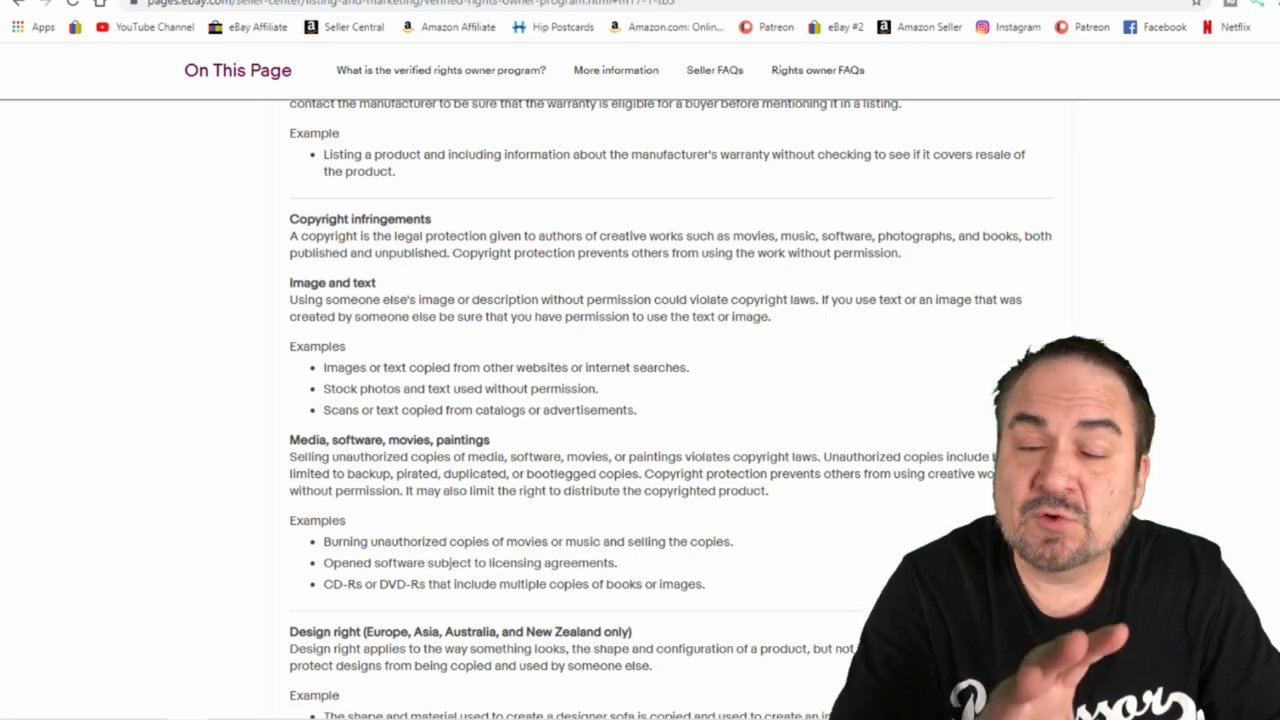
pyautogui.scroll(-3)
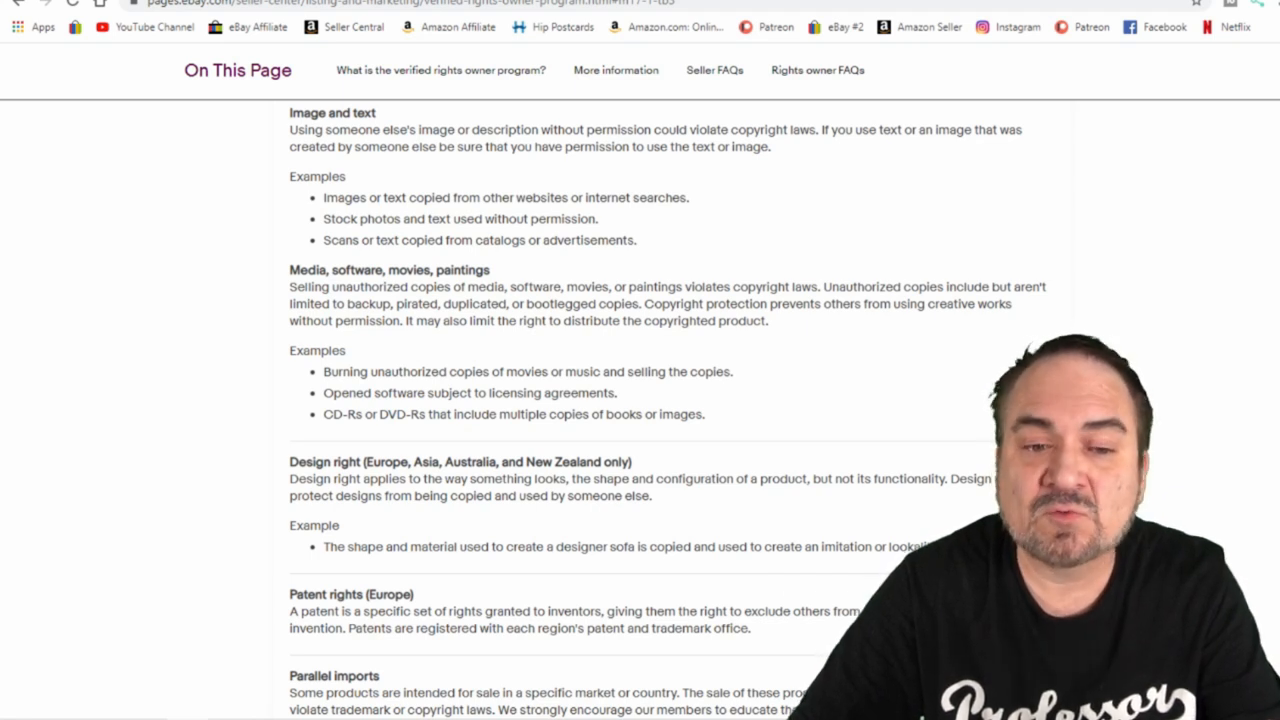
pyautogui.scroll(-3)
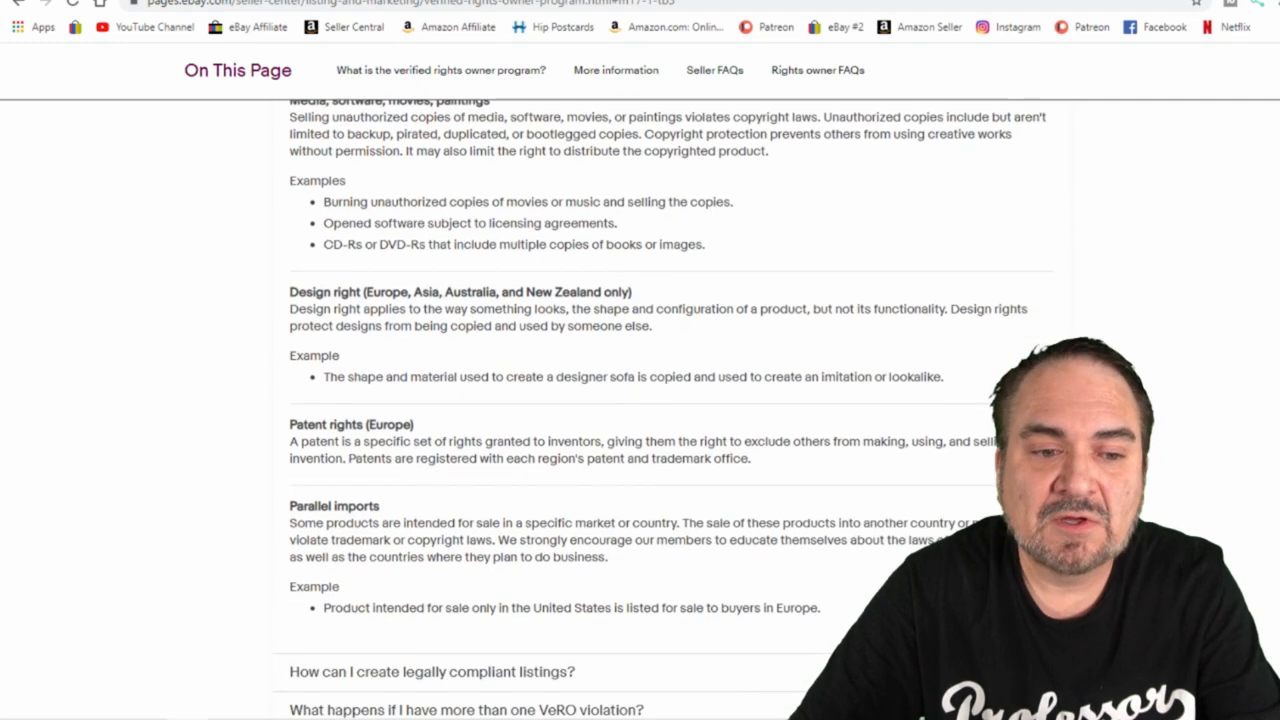
pyautogui.scroll(-3)
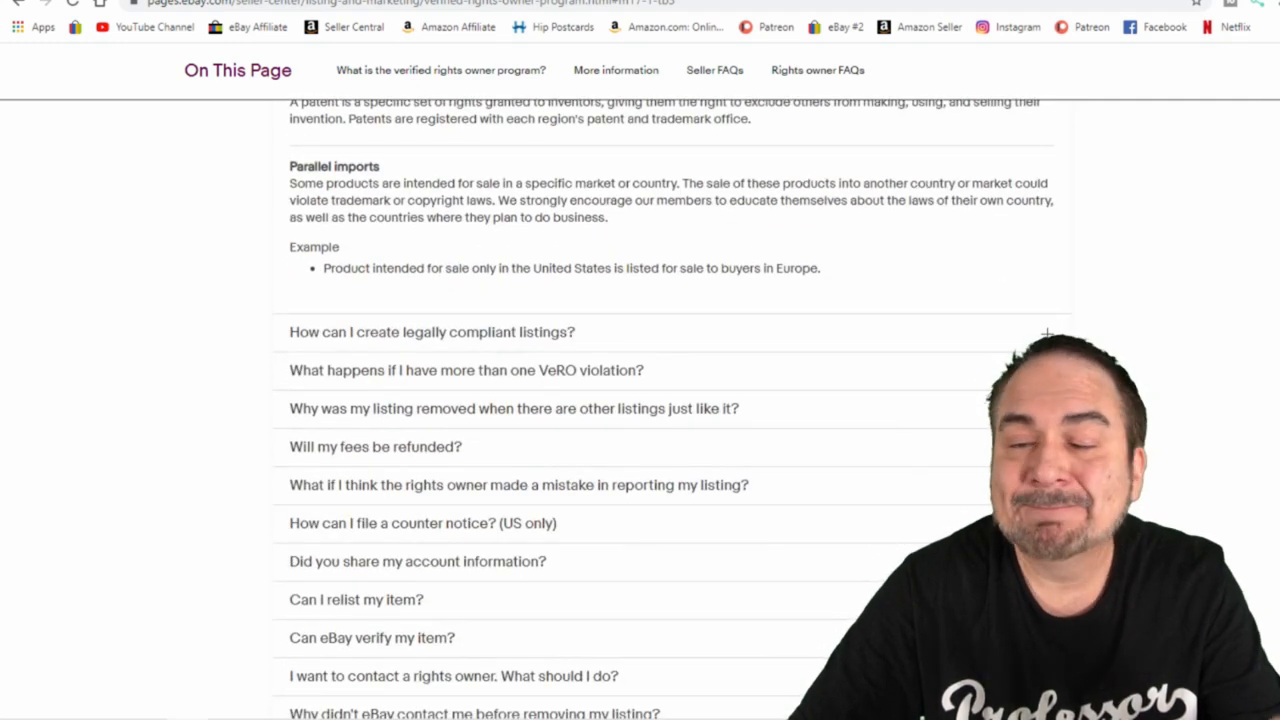